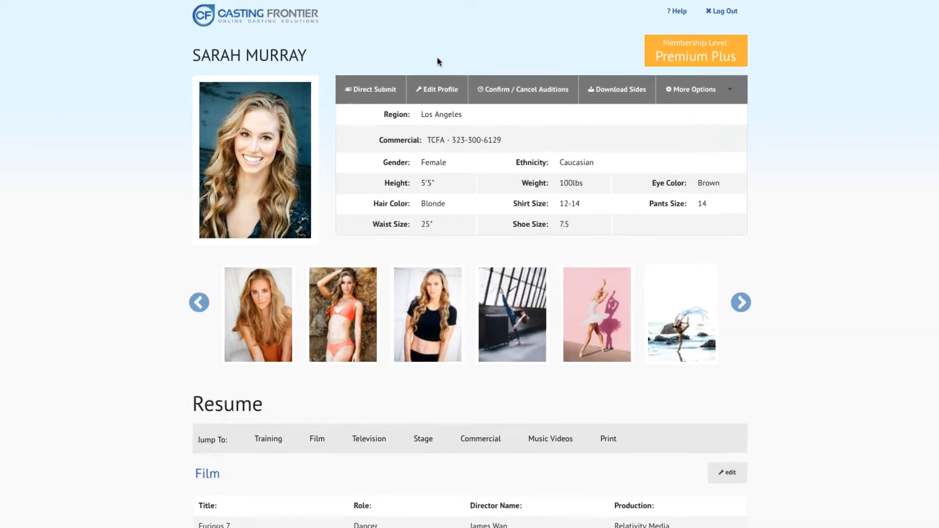
Step: Switch the talent profile into edit mode from the toolbar under the talent's name
click(437, 89)
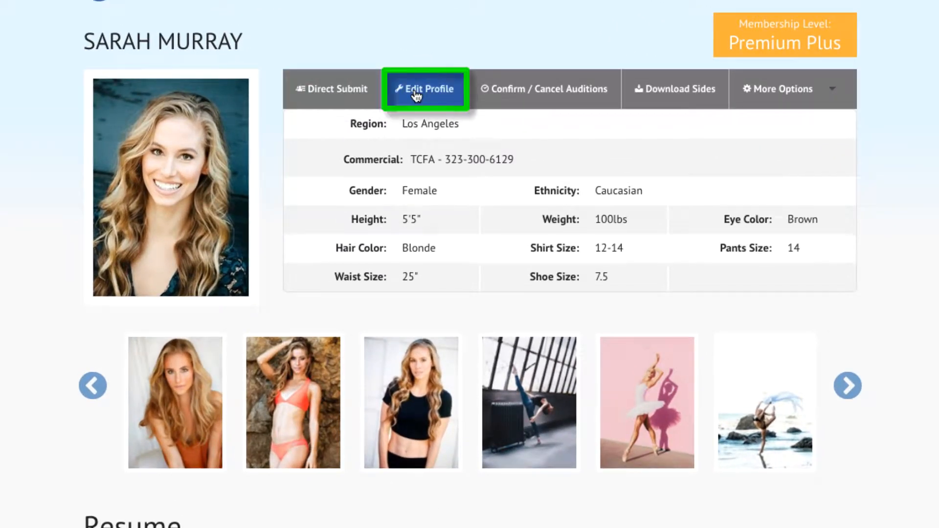
click(425, 89)
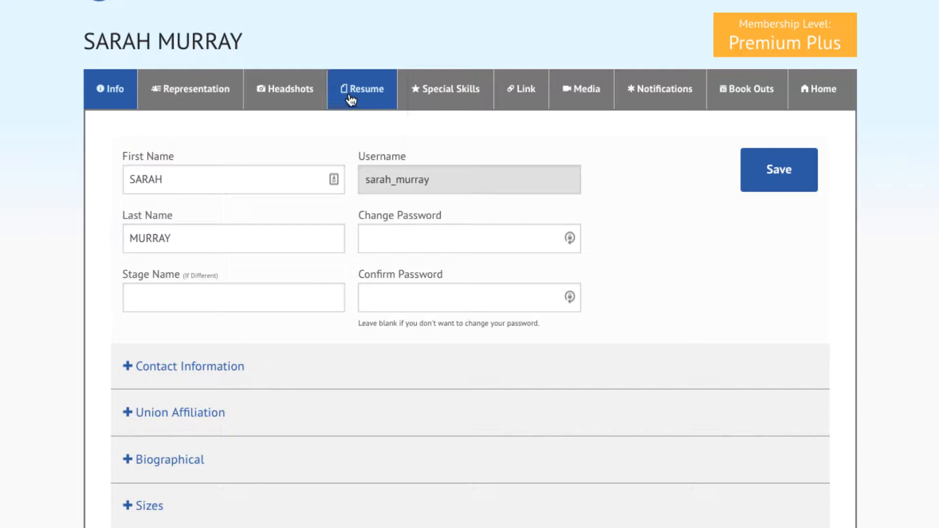
Step: Show the Resume credits and scroll down to the Television section's empty row
click(362, 88)
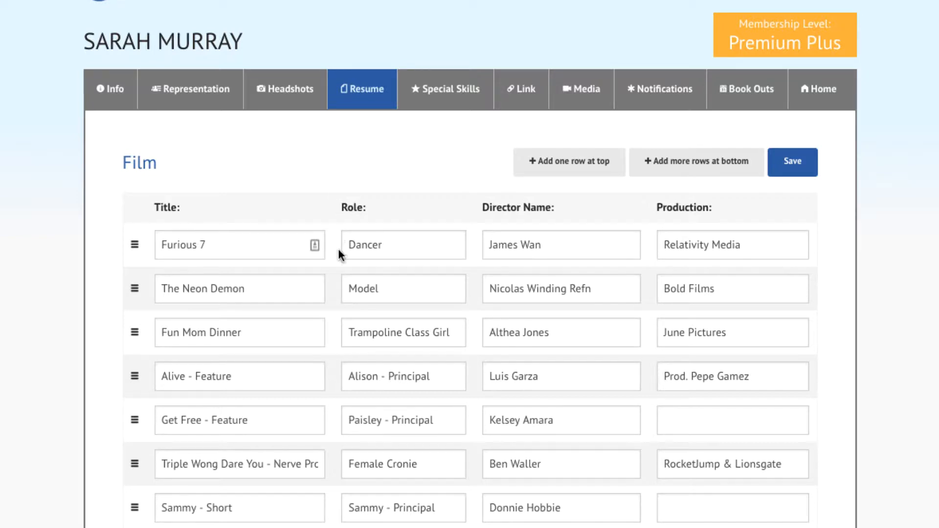
scroll(down, 3)
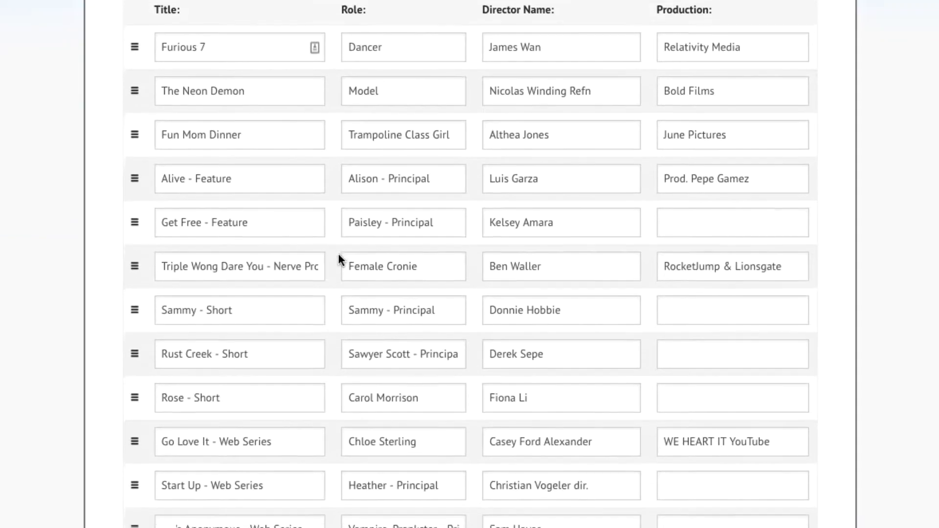
scroll(down, 3)
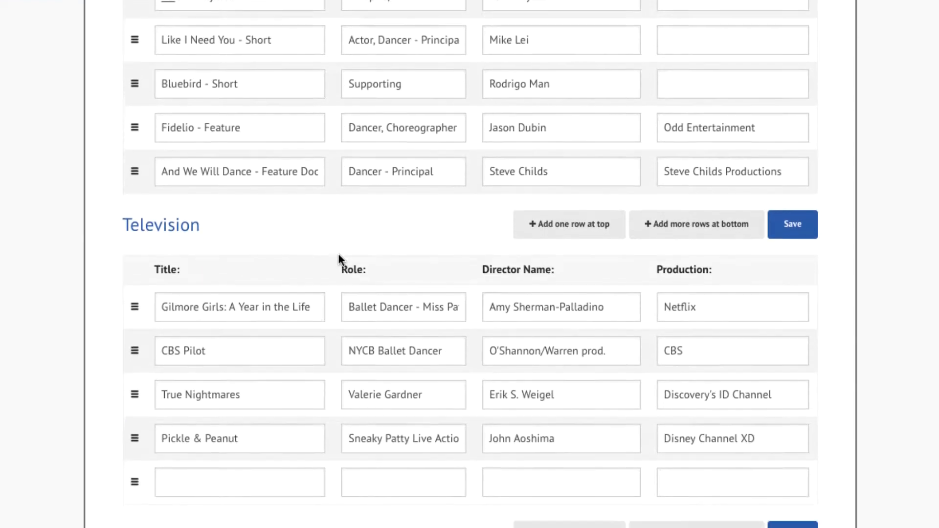
scroll(down, 3)
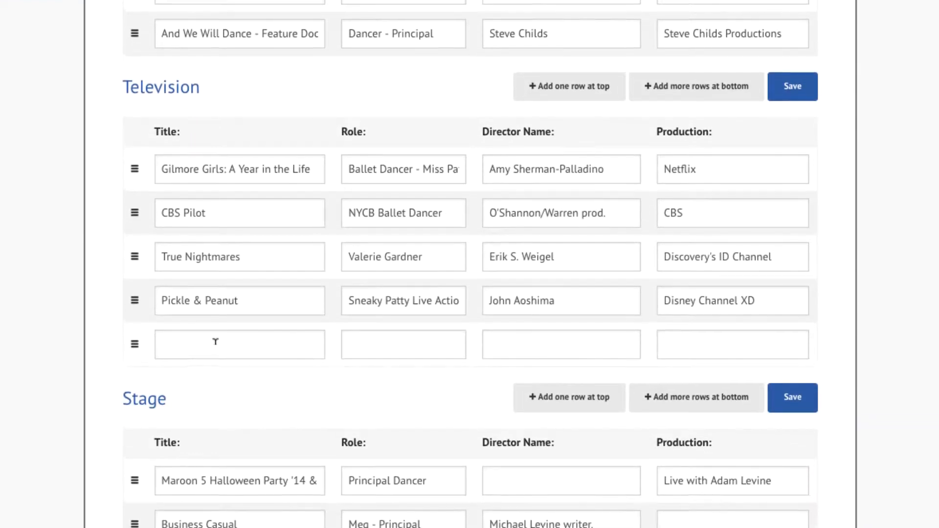
text(All the White Horses)
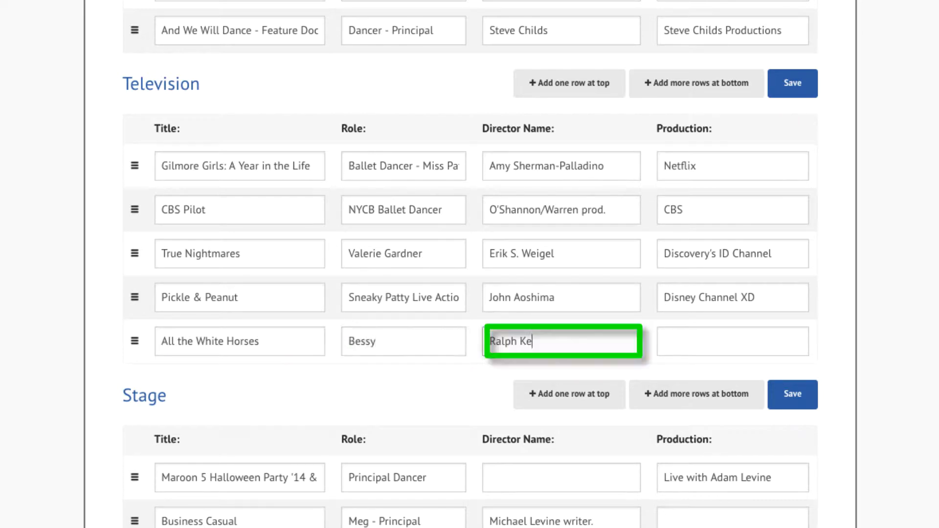
text(Publish LLC)
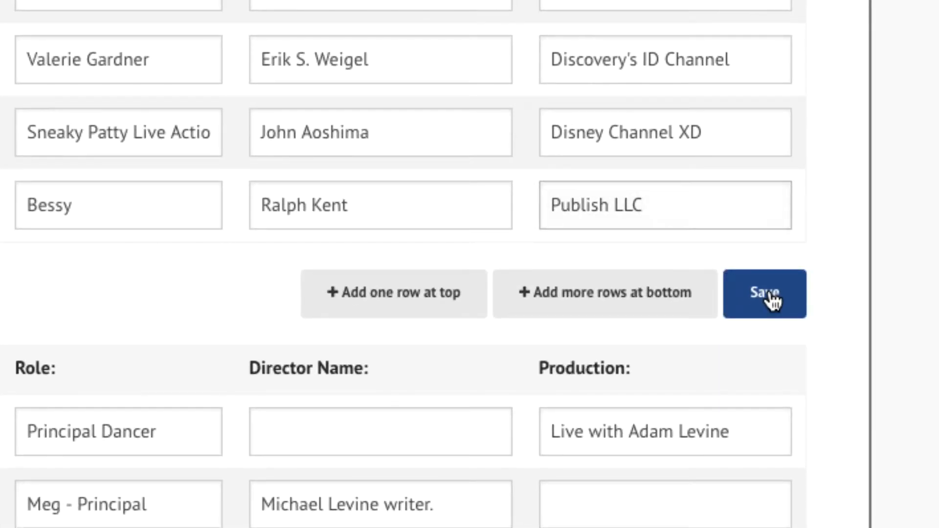
click(765, 293)
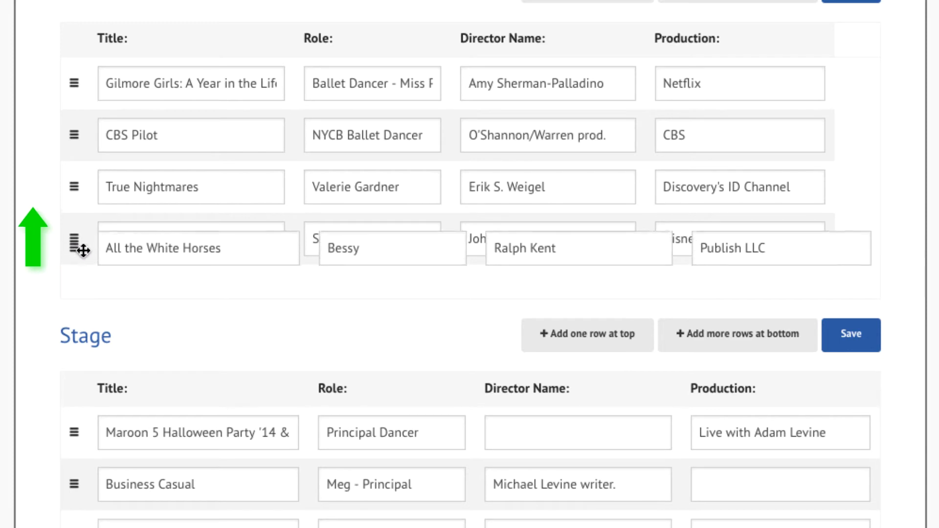
Step: Drag the All the White Horses row higher in Television, then view the Public Profile
drag(75, 247, 74, 186)
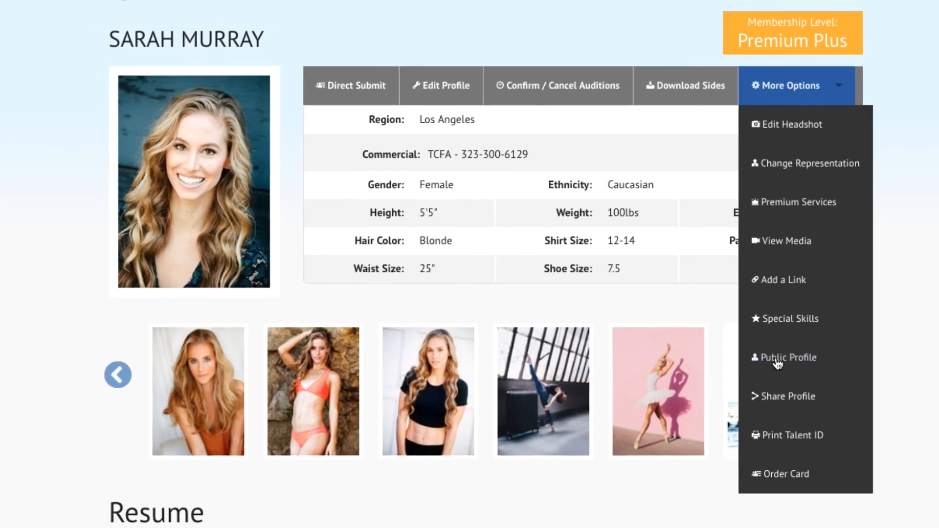
click(783, 358)
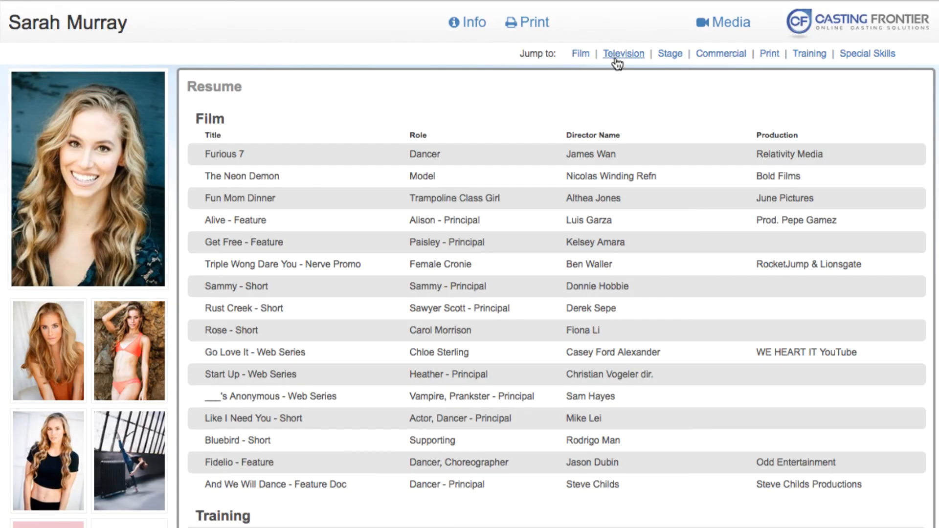